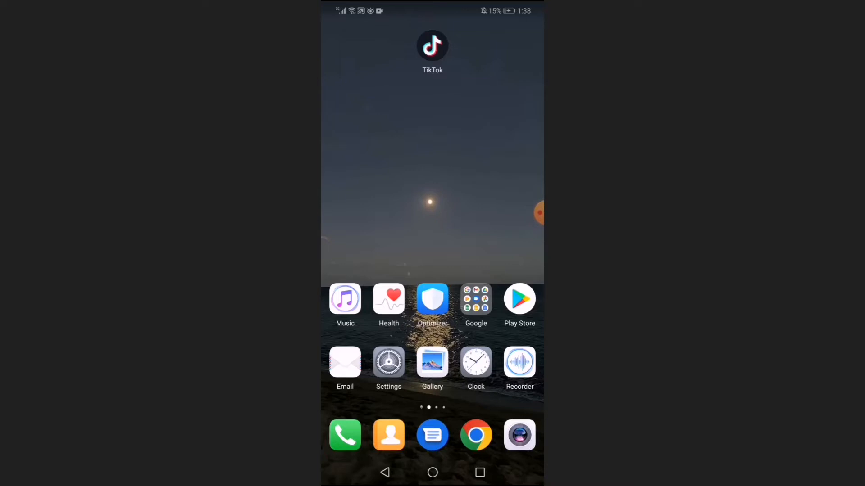
# - Launch TikTok from the home screen to land on the For You feed
pyautogui.click(433, 45)
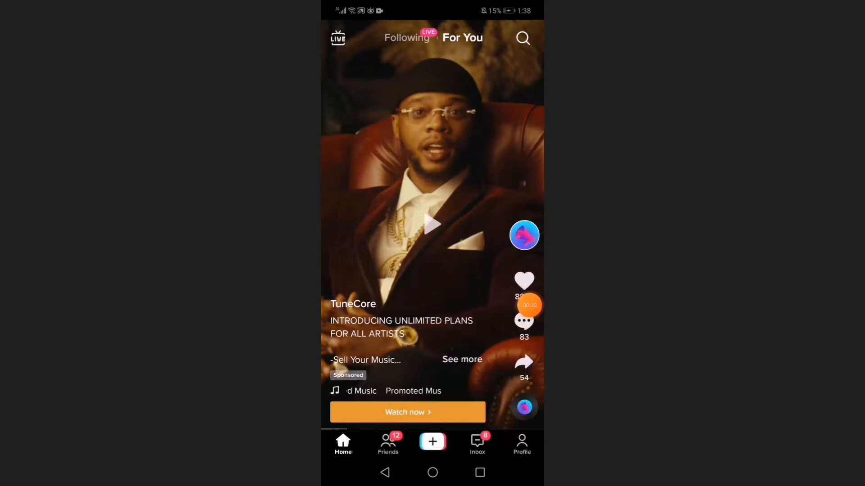
# - From your profile, reach the Settings and privacy page via the account options menu
pyautogui.click(522, 444)
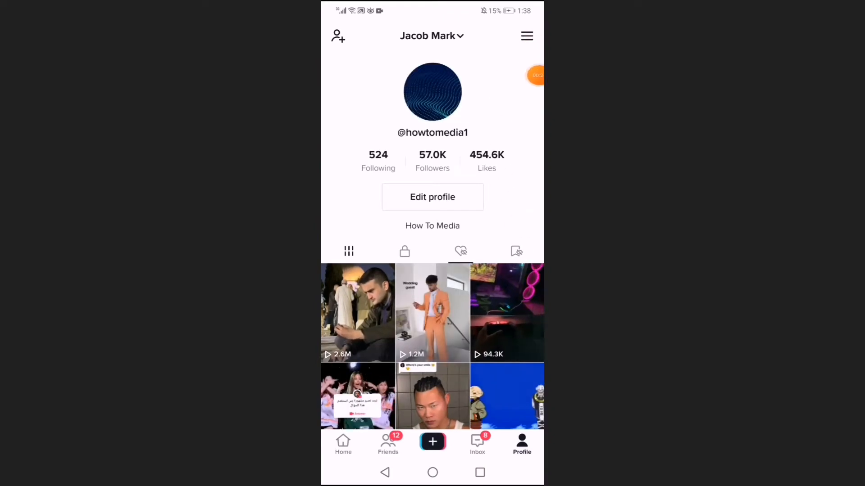
pyautogui.click(525, 36)
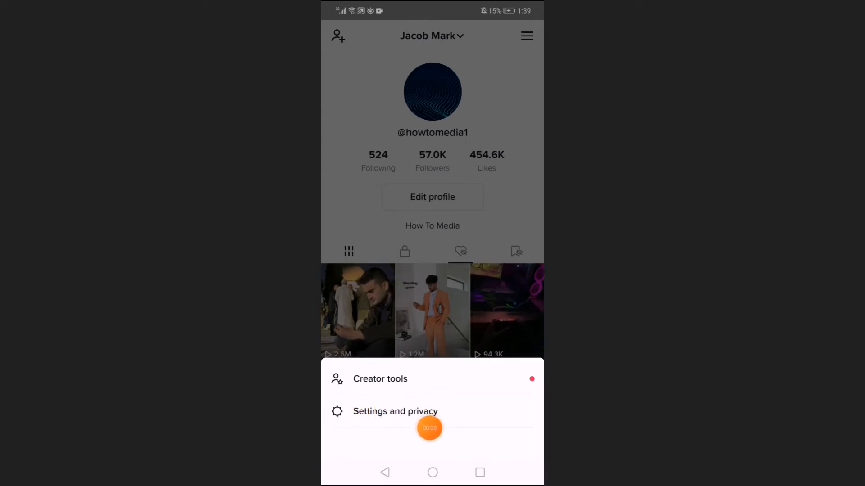
pyautogui.click(395, 411)
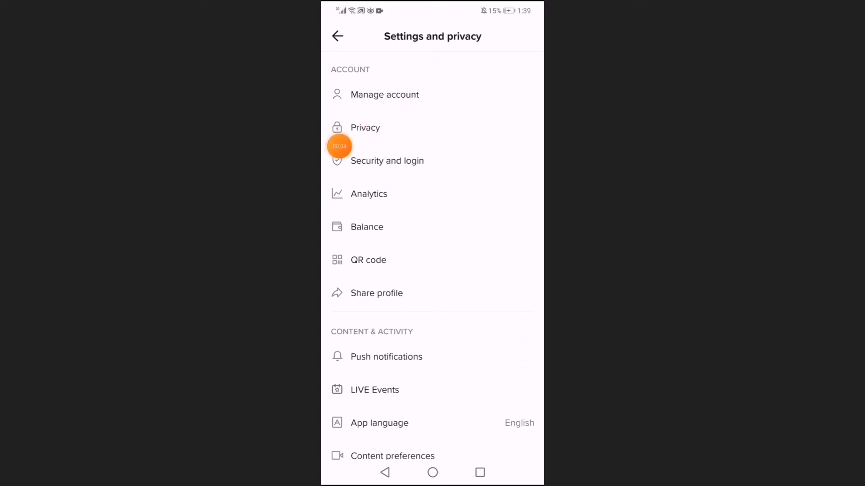
# - Within Privacy, navigate to the Comments settings page
pyautogui.click(364, 127)
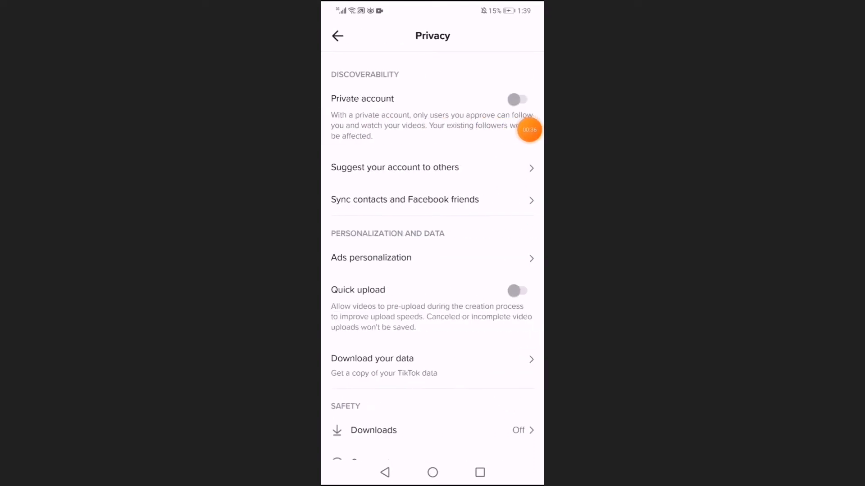
pyautogui.scroll(-3)
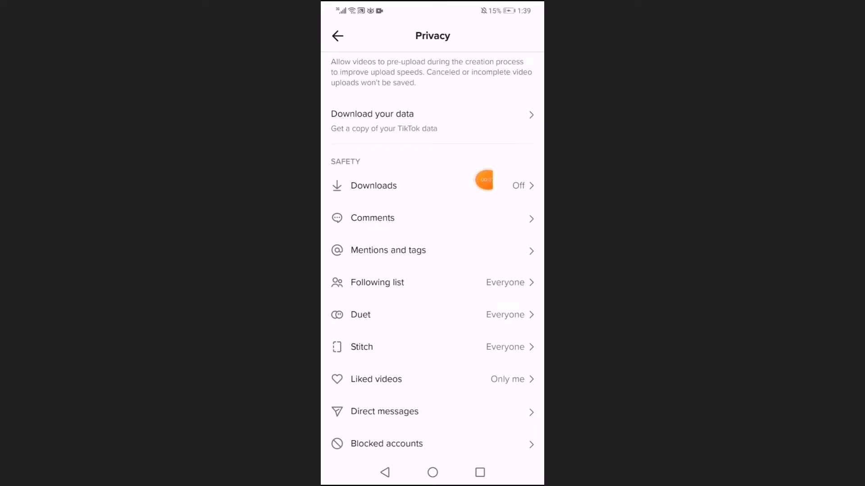
pyautogui.click(372, 218)
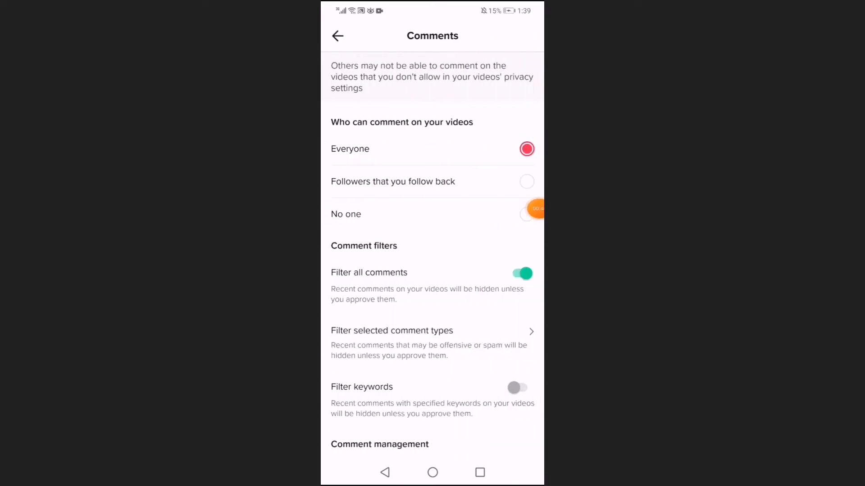
# - Switch off the Filter all comments toggle, leaving commenting open to everyone
pyautogui.scroll(-3)
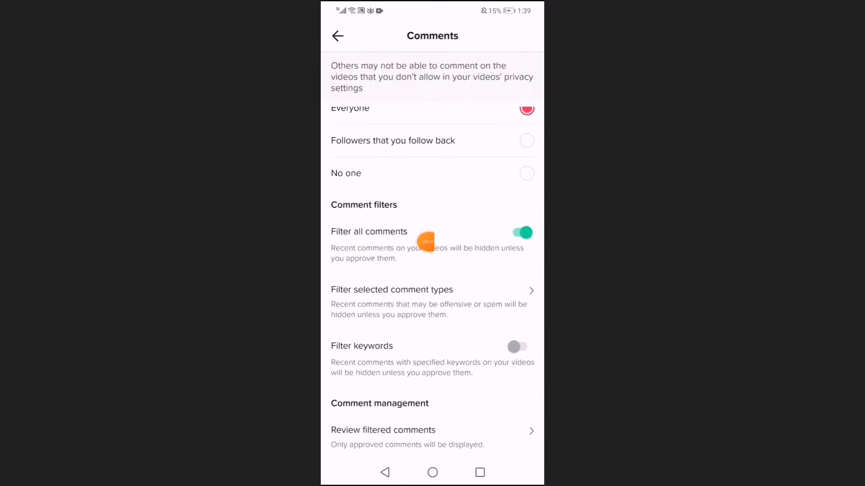
pyautogui.click(522, 233)
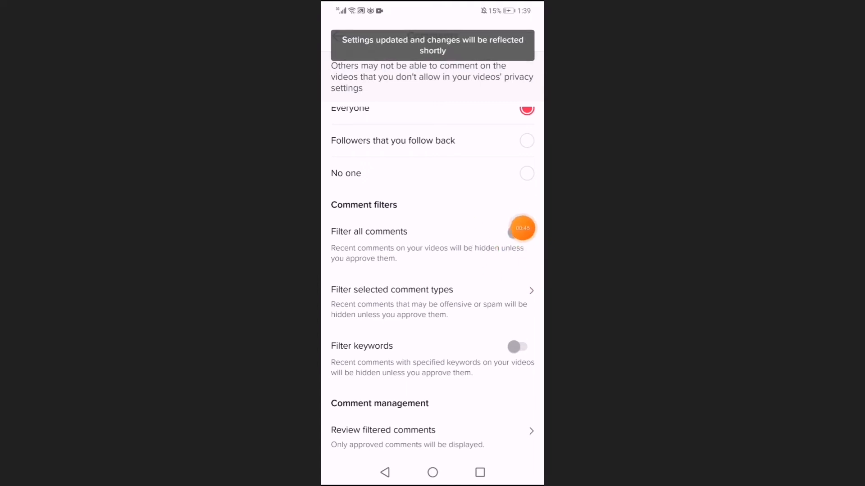
pyautogui.click(517, 232)
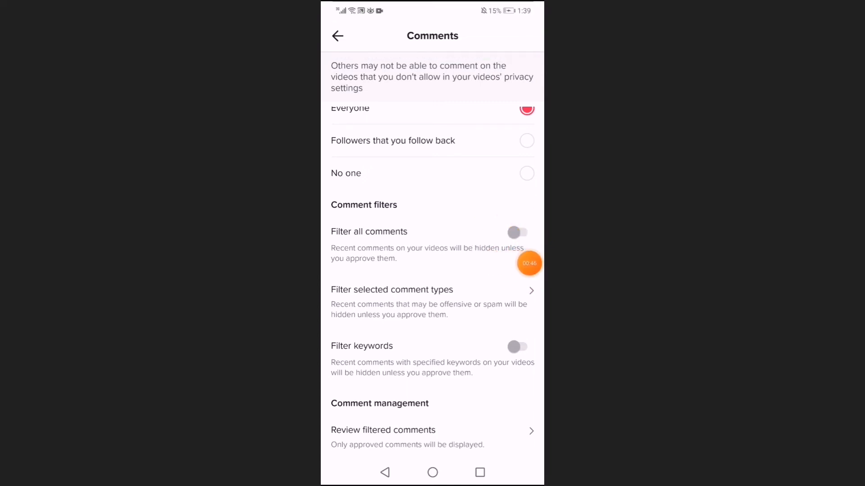